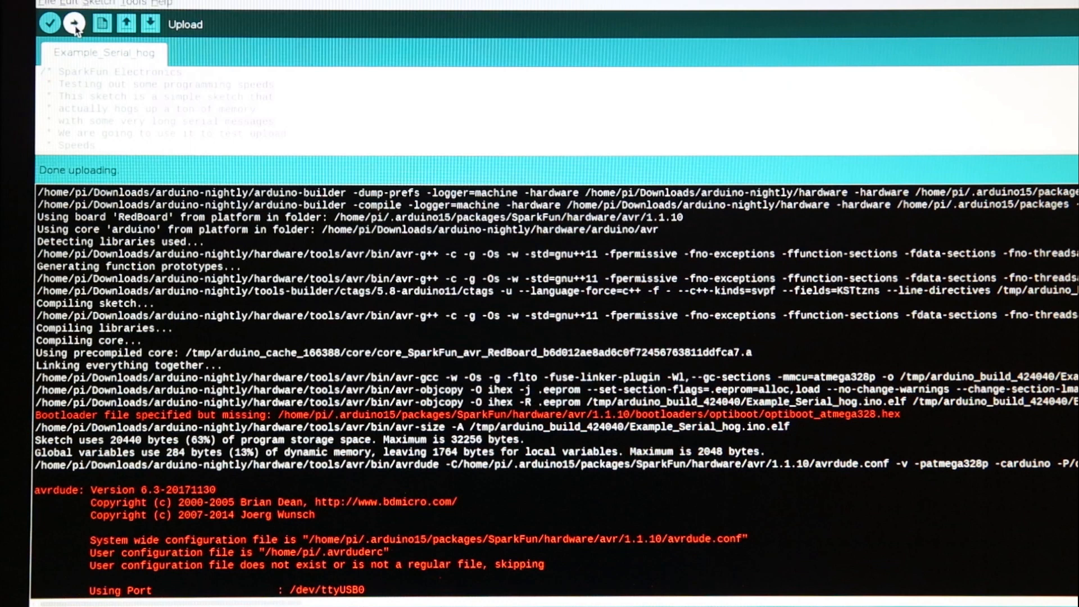
Upload the Example_Serial_hog sketch to the ATmega328P via /dev/ttyUSB0.
click(72, 23)
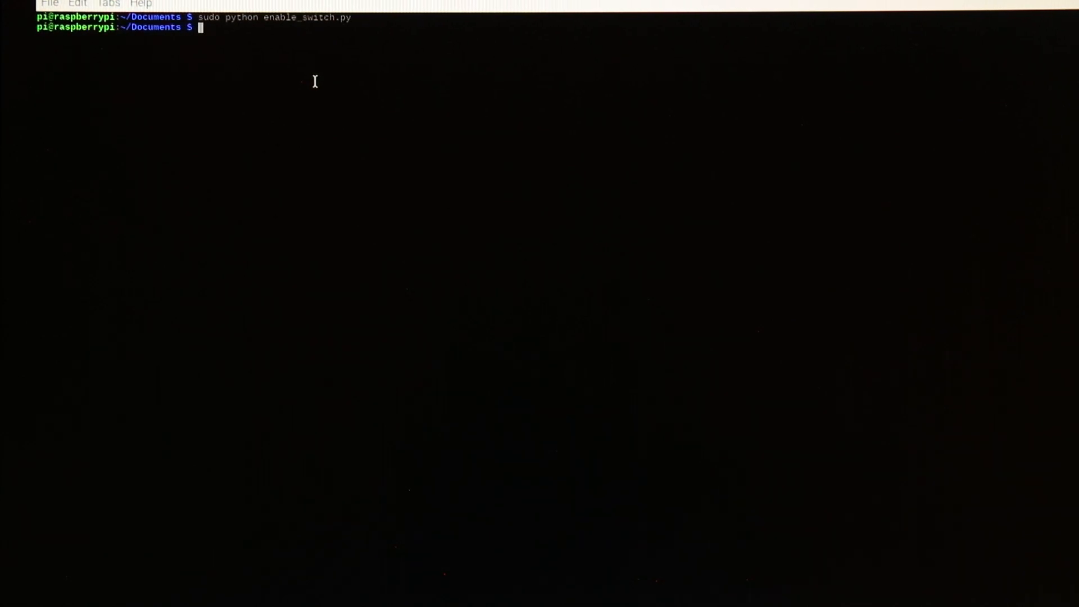
Run sudo avrdude -p atmega328p -c linuxspi -P /dev/spidev0.0 to write hog.hex to flash.
text(sudo avrdude -p atmega328p -C /home/pi/avrdude_gpio.conf -c linuxspi -P /dev/spidev0.0 -b 2000000 -D -v -u -U flash:w:hog.hex:i)
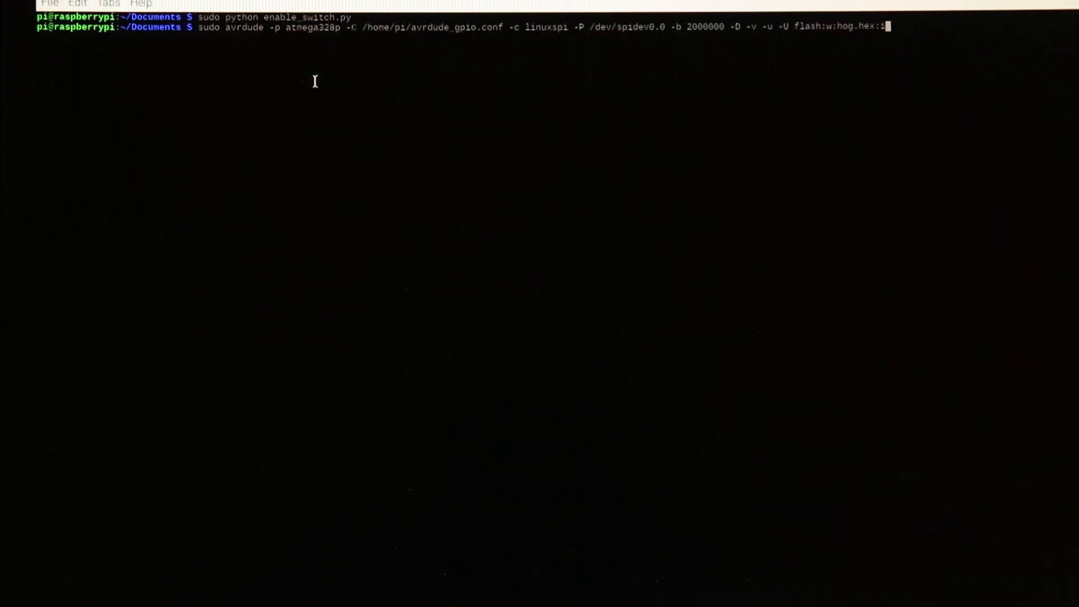
key(Return)
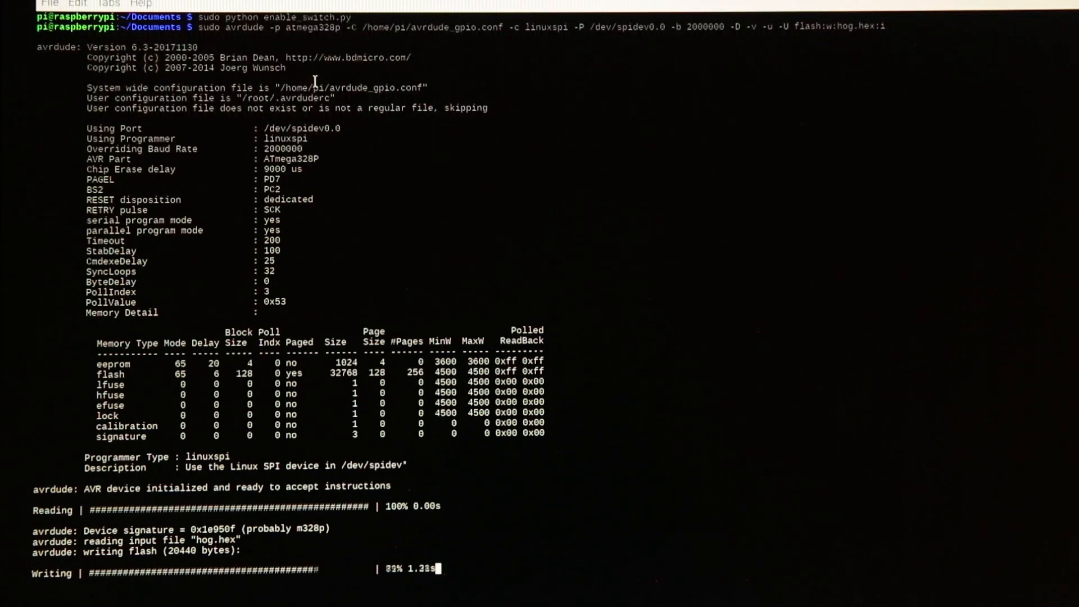